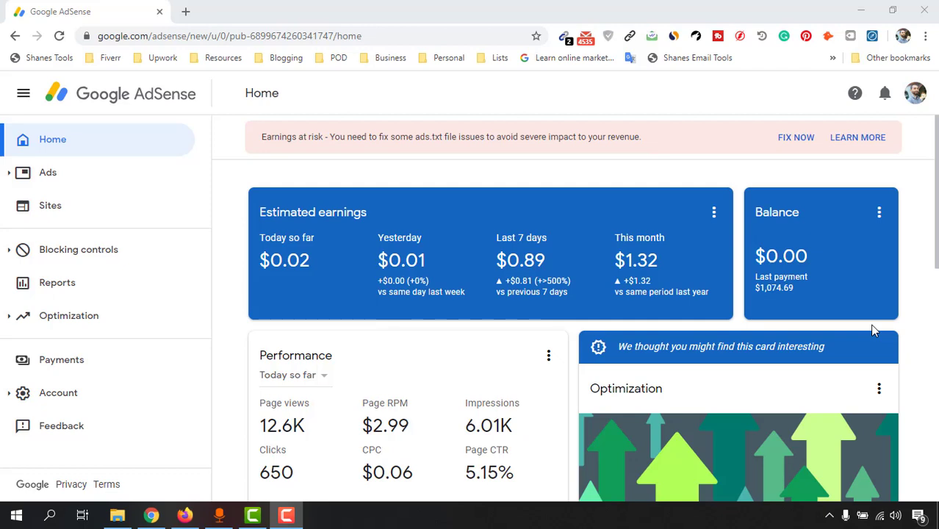
{"action": "mouse_move", "coordinate": [308, 150]}
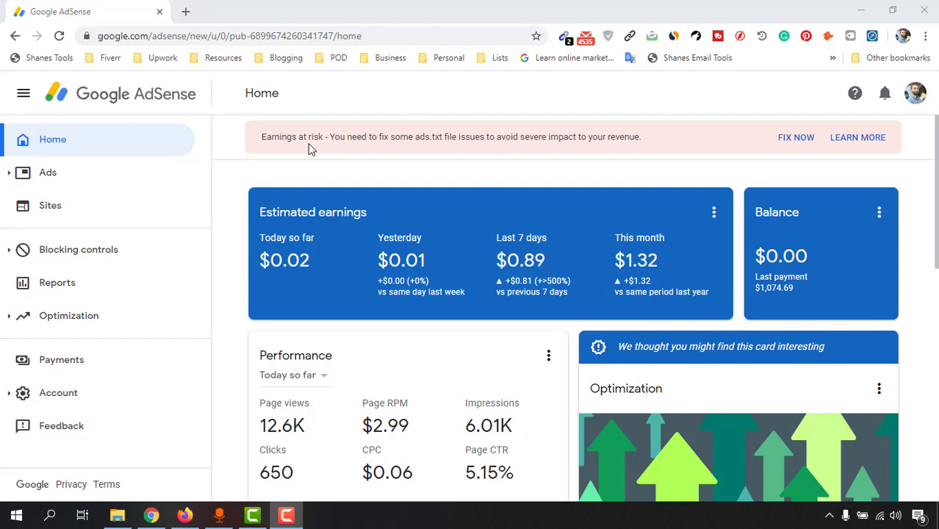
{"action": "mouse_move", "coordinate": [320, 146]}
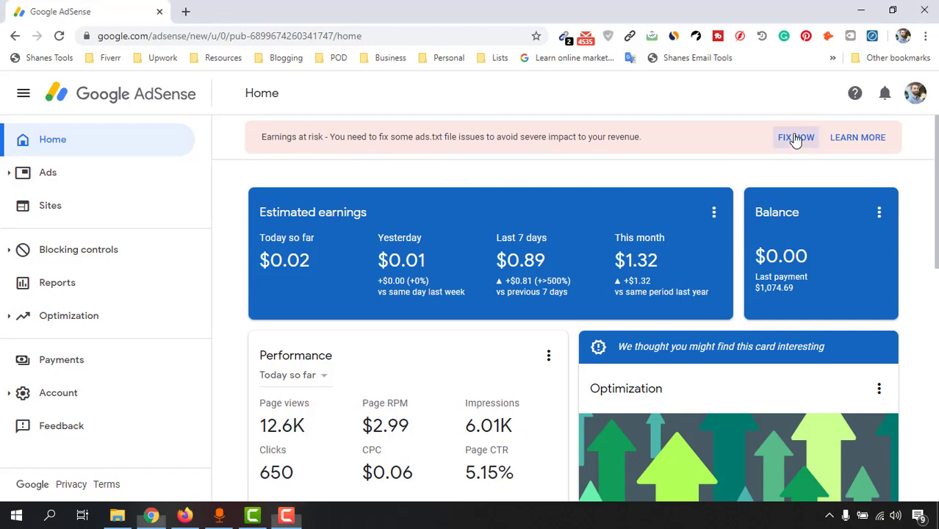
- Download the ads.txt fix file from AdSense into the Downloads folder
{"action": "left_click", "coordinate": [50, 206]}
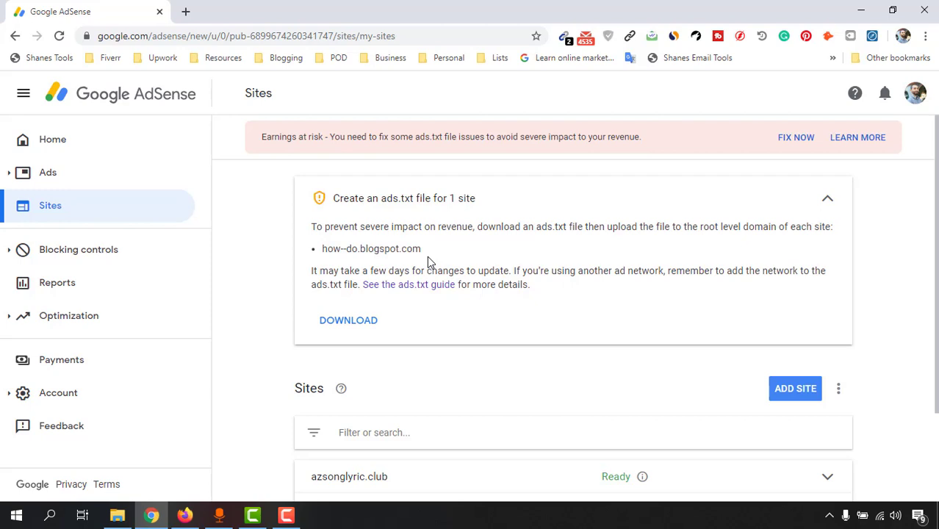
{"action": "mouse_move", "coordinate": [359, 204]}
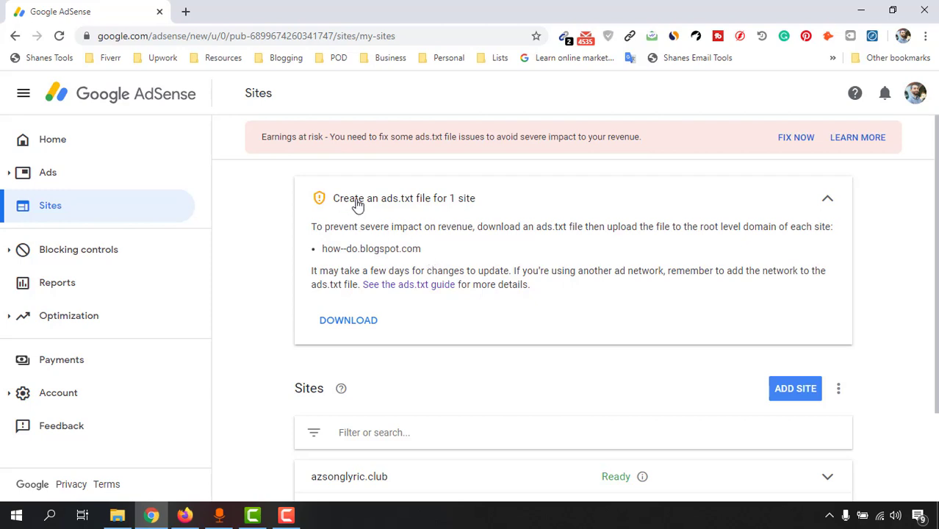
{"action": "mouse_move", "coordinate": [450, 209]}
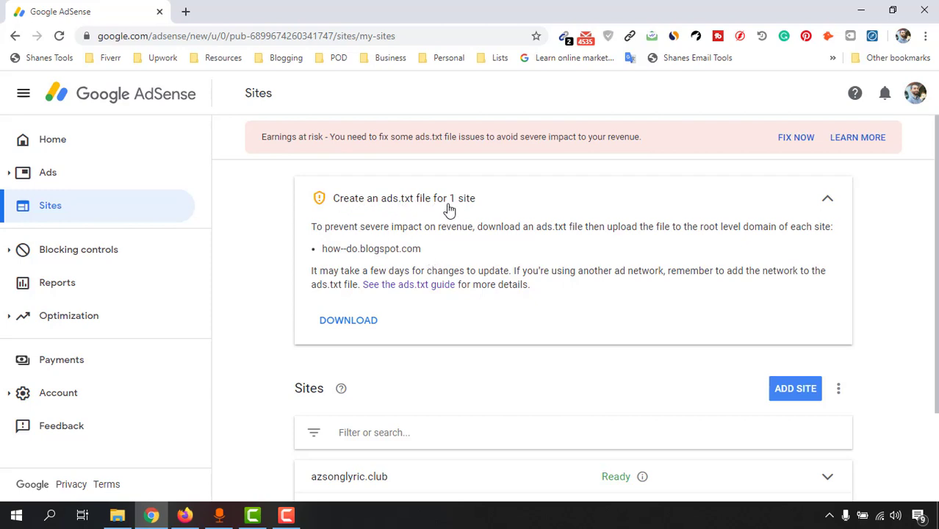
{"action": "mouse_move", "coordinate": [353, 317]}
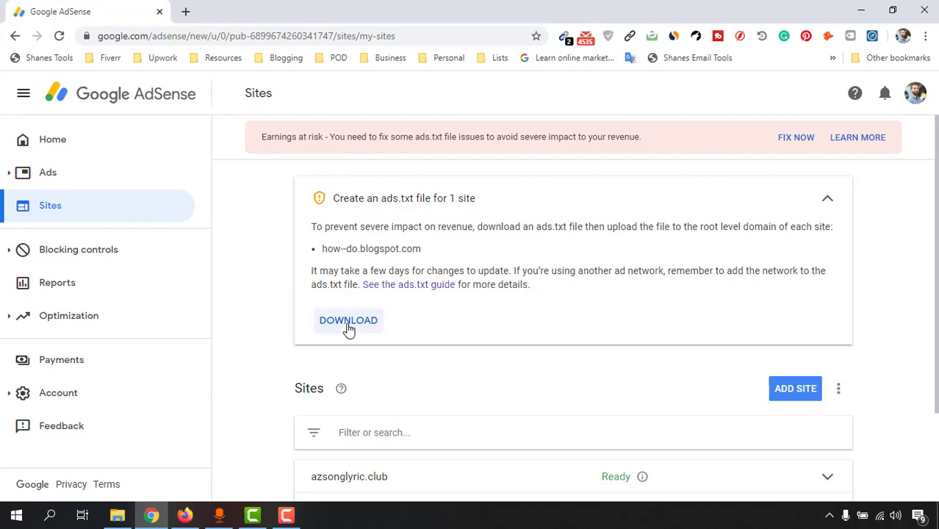
{"action": "left_click", "coordinate": [348, 320]}
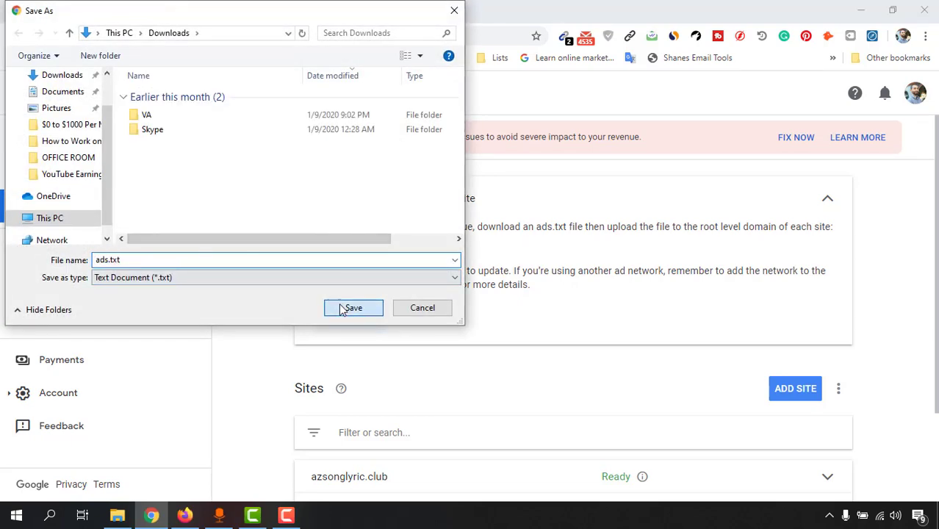
{"action": "left_click", "coordinate": [353, 307]}
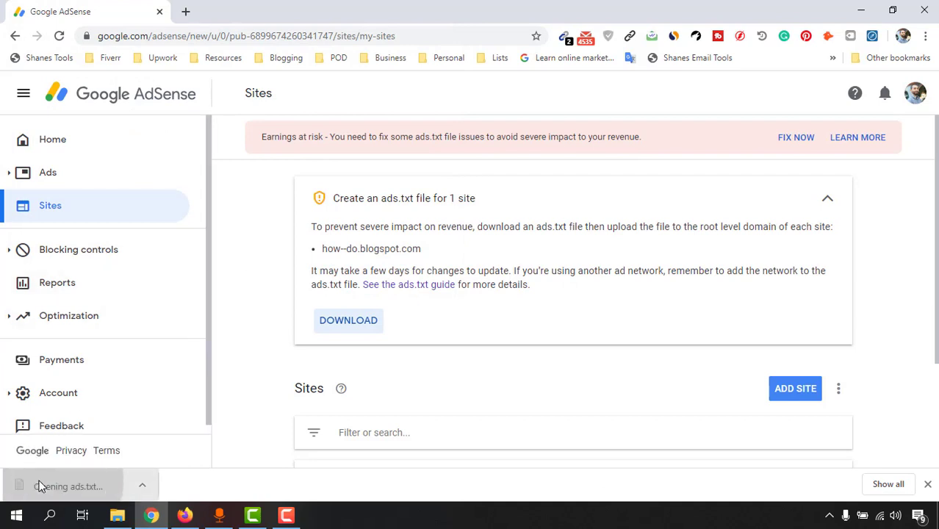
- View the downloaded ads.txt, then go to the How to?! blog's settings in Blogger
{"action": "left_click", "coordinate": [68, 485]}
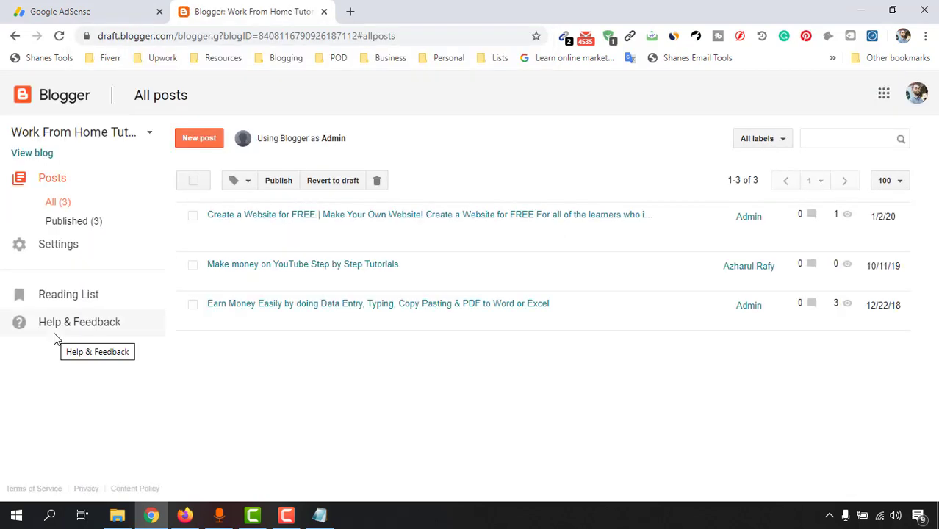
{"action": "mouse_move", "coordinate": [124, 138]}
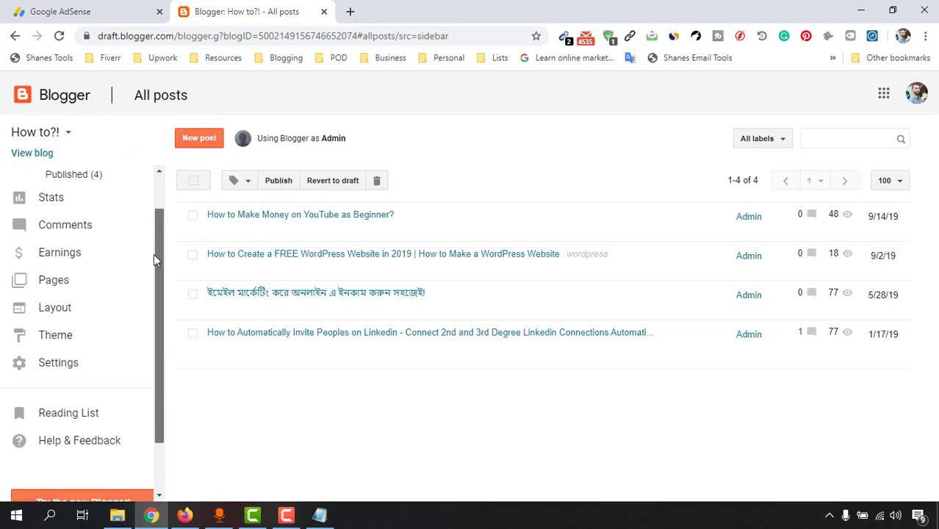
{"action": "left_click", "coordinate": [58, 362]}
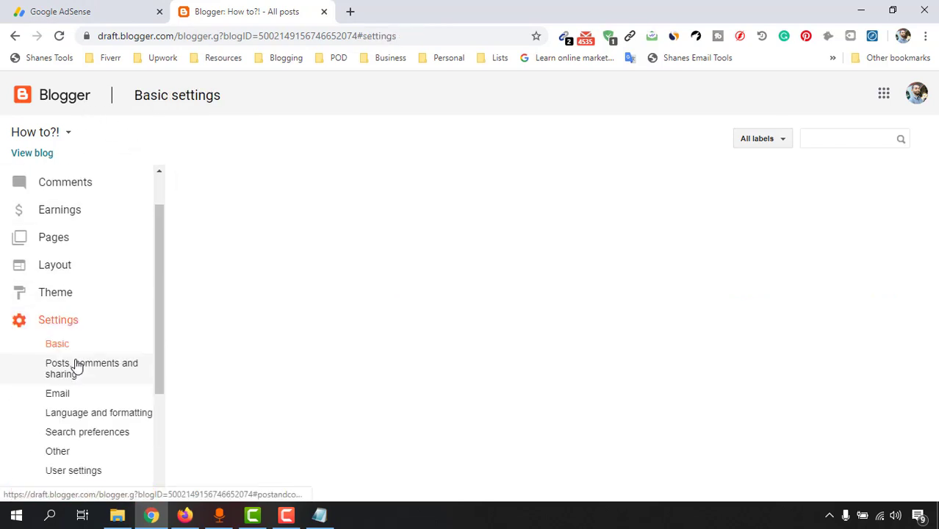
- Reach the Monetization section of Search preferences, checking the AdSense instructions on the way
{"action": "left_click", "coordinate": [56, 344]}
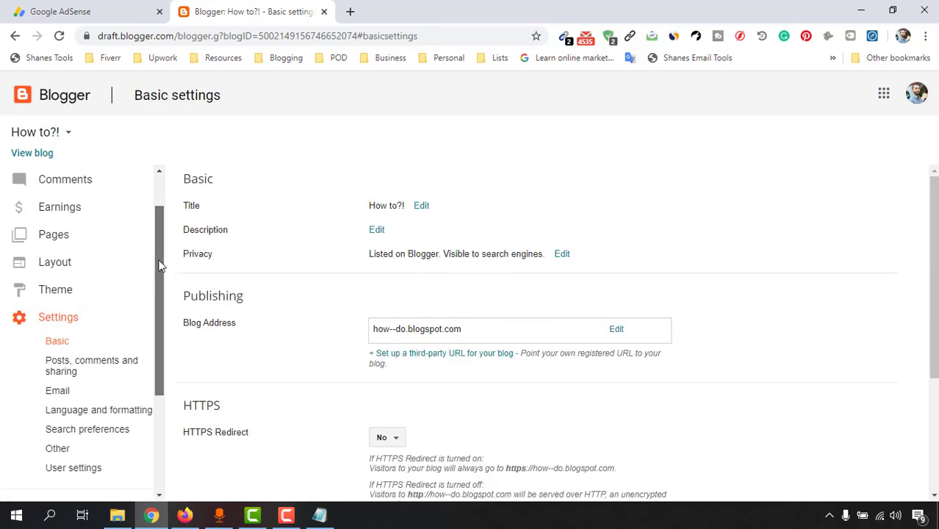
{"action": "scroll", "scroll_direction": "down", "scroll_amount": 3}
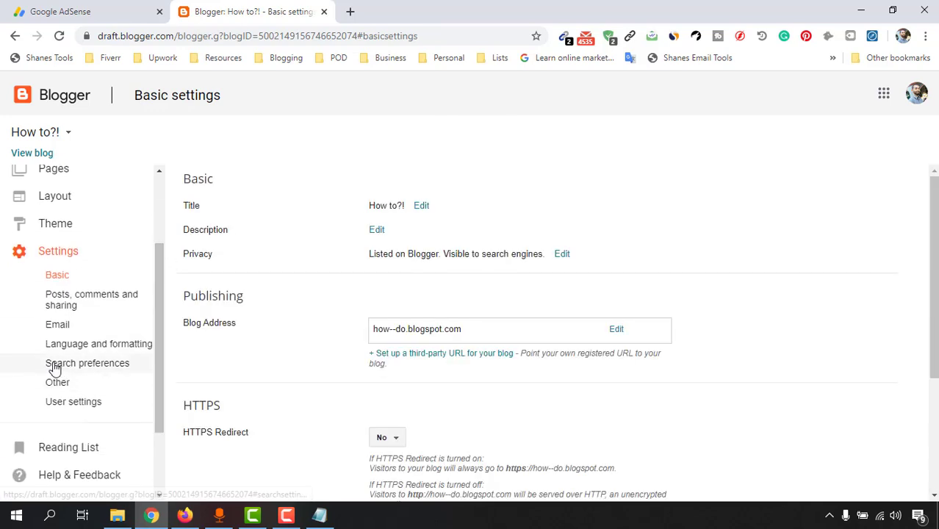
{"action": "left_click", "coordinate": [88, 363]}
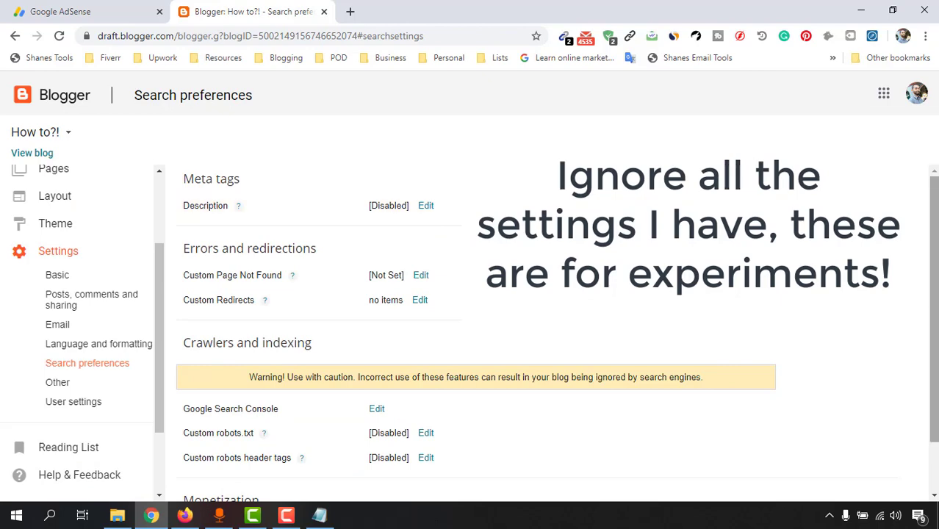
{"action": "scroll", "scroll_direction": "down", "scroll_amount": 3}
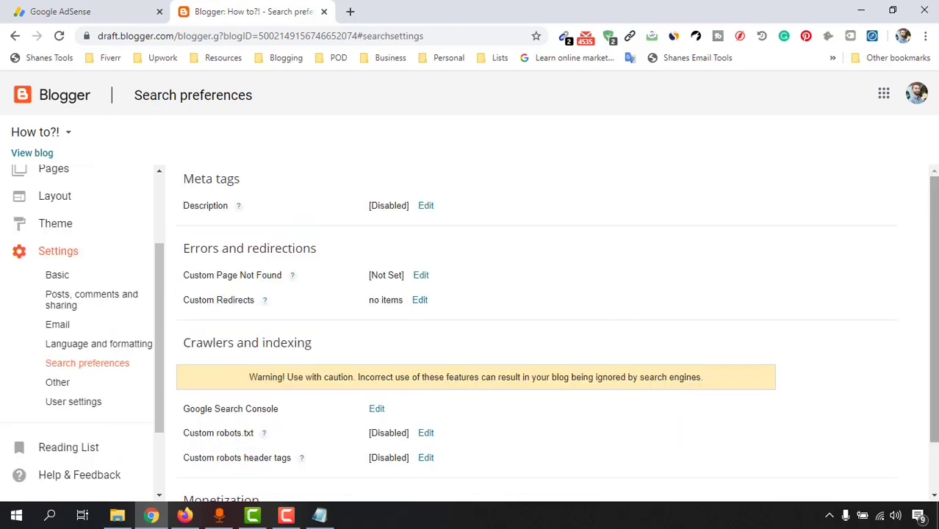
{"action": "left_click", "coordinate": [84, 12]}
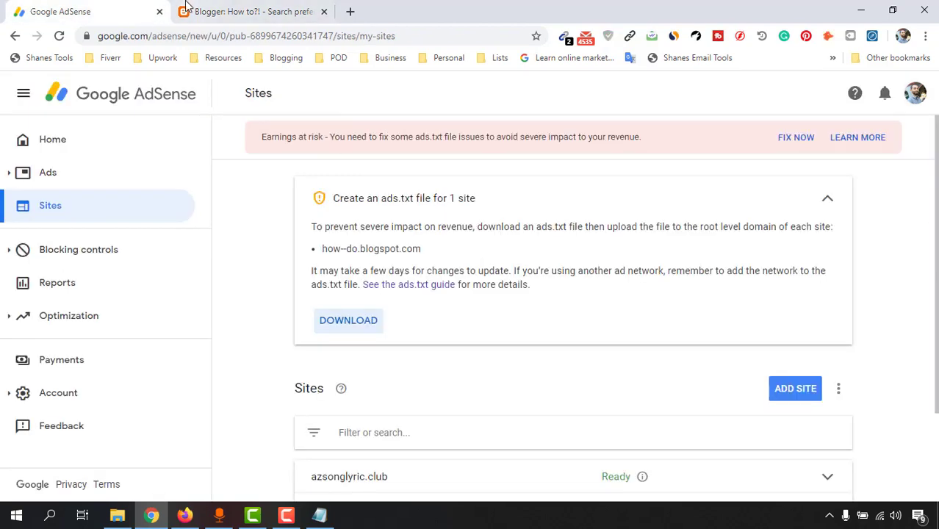
{"action": "left_click", "coordinate": [250, 12]}
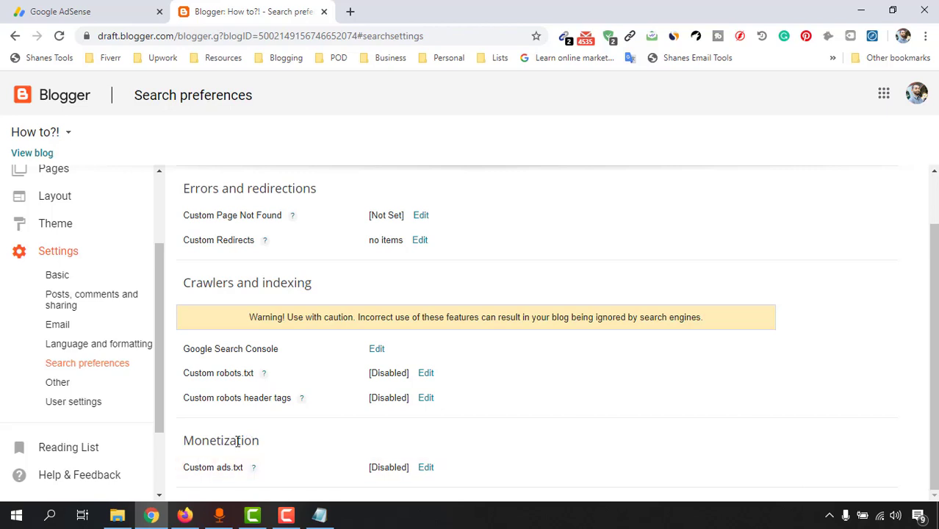
{"action": "mouse_move", "coordinate": [191, 485]}
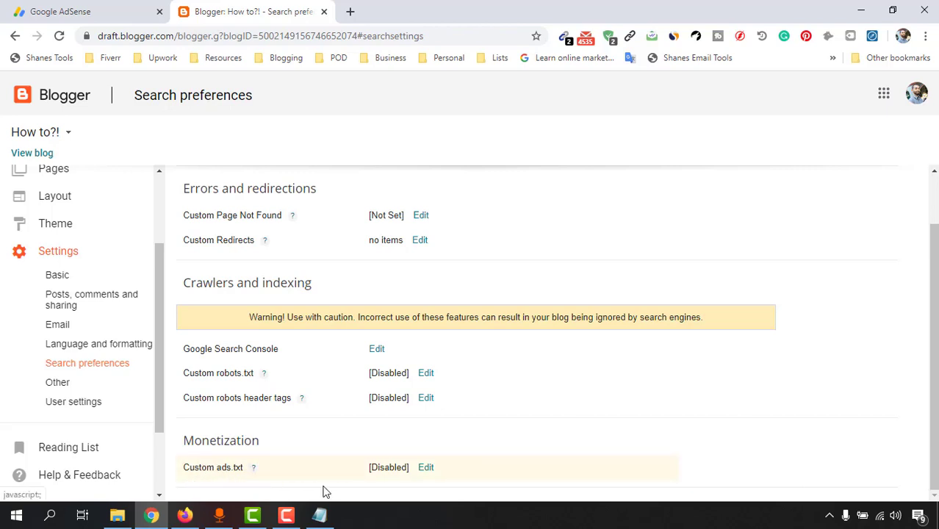
{"action": "mouse_move", "coordinate": [365, 465]}
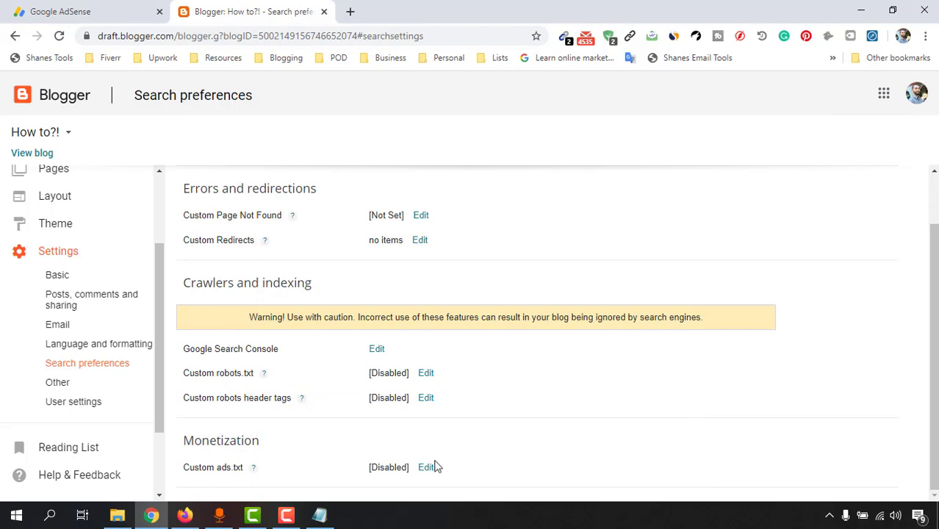
- Enable custom ads.txt content by choosing Yes in its editor
{"action": "left_click", "coordinate": [426, 468]}
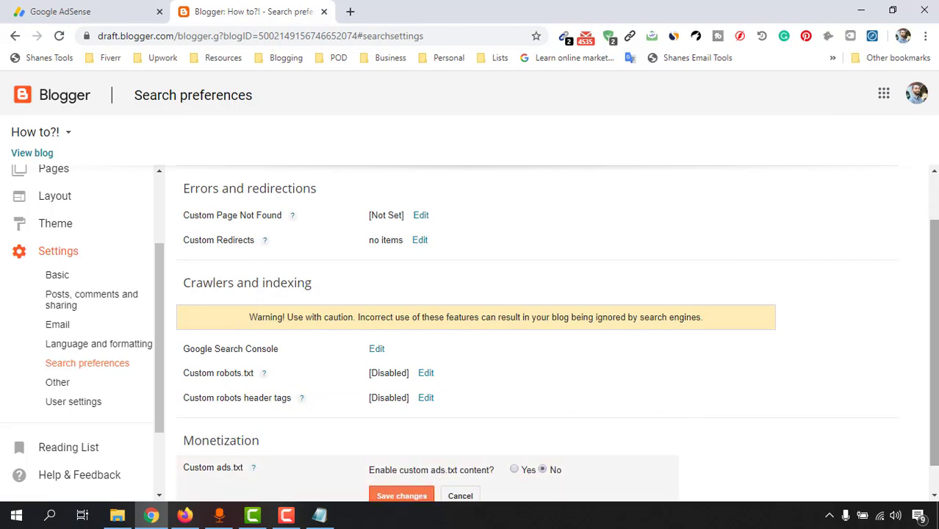
{"action": "scroll", "scroll_direction": "down", "scroll_amount": 3}
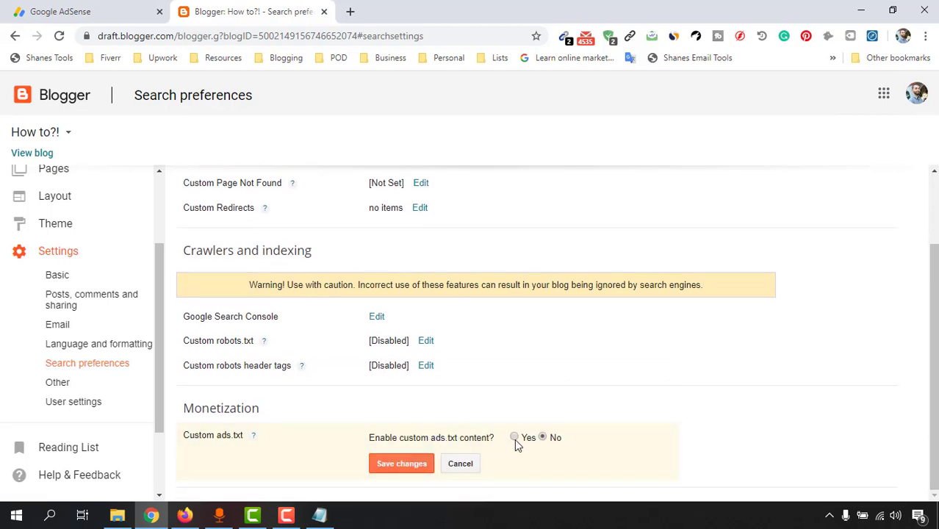
{"action": "left_click", "coordinate": [514, 438]}
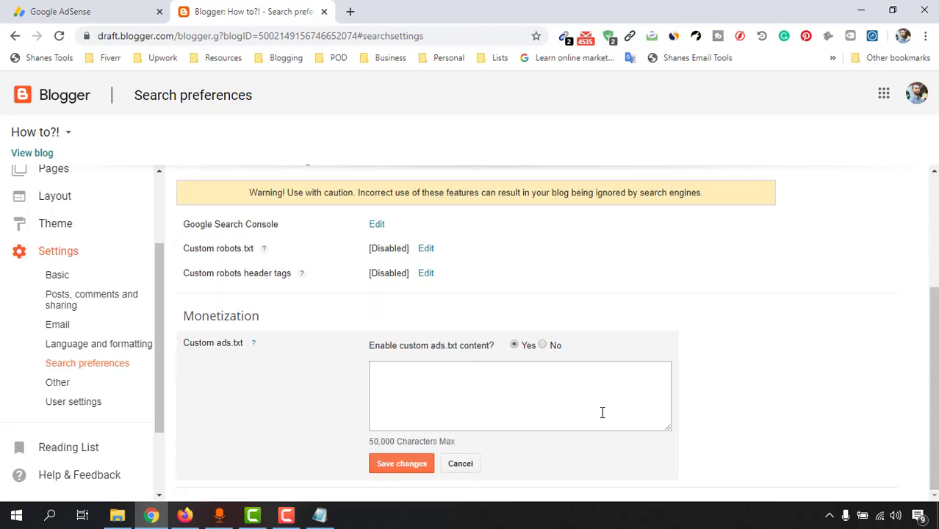
{"action": "left_click", "coordinate": [319, 514]}
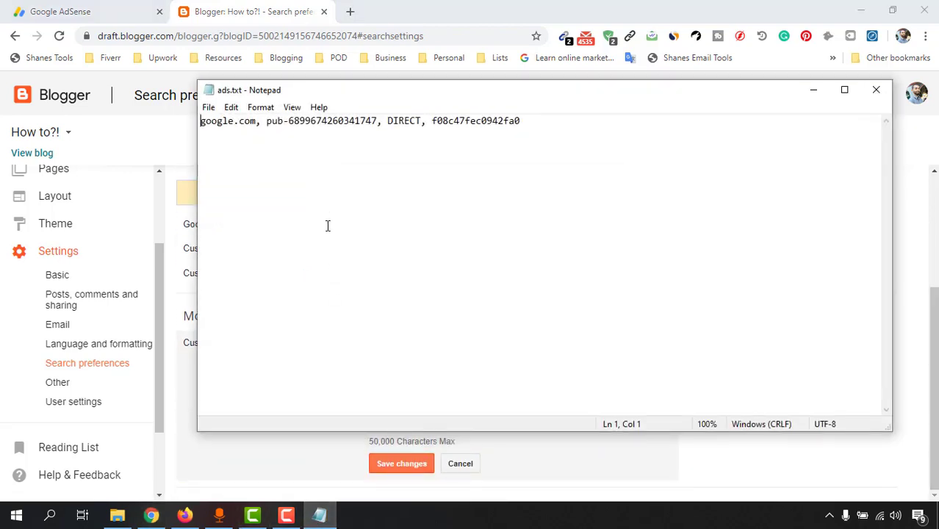
{"action": "double_click", "coordinate": [273, 120]}
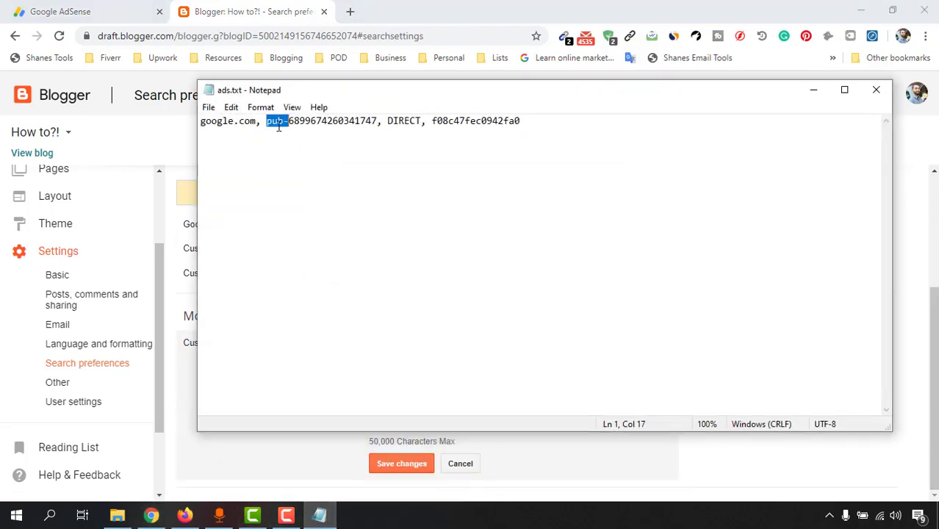
{"action": "right_click", "coordinate": [279, 120]}
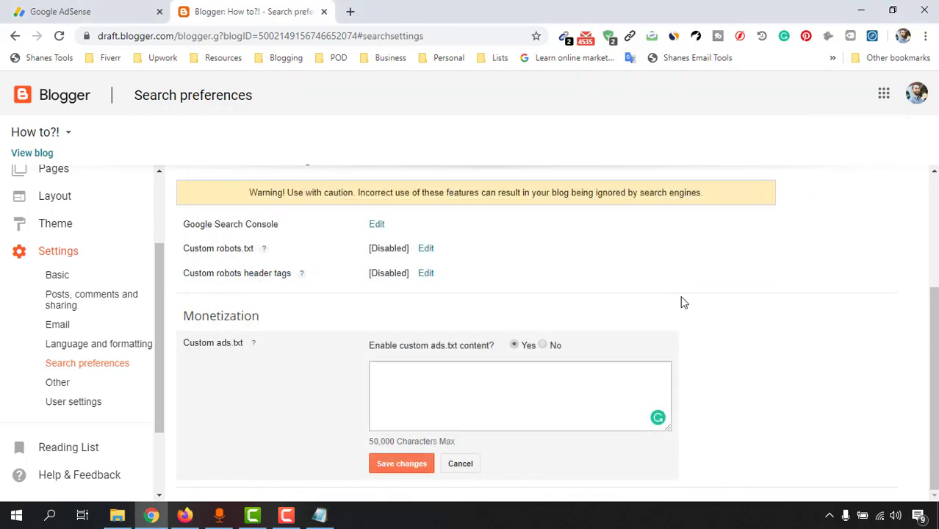
{"action": "type", "text": "google.com, pub-6899674260341747, DIRECT, f08c47fec0942fa0"}
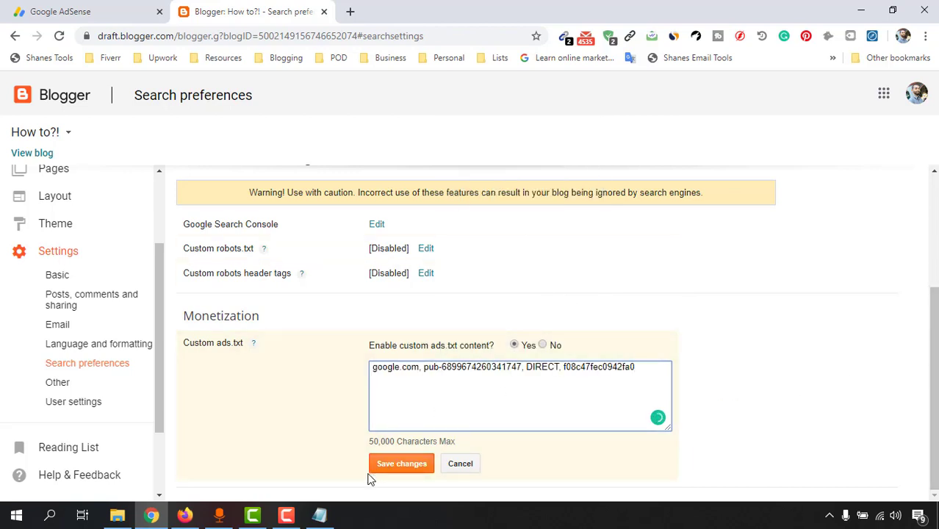
- Save the custom ads.txt content so it shows as Enabled
{"action": "left_click", "coordinate": [402, 463]}
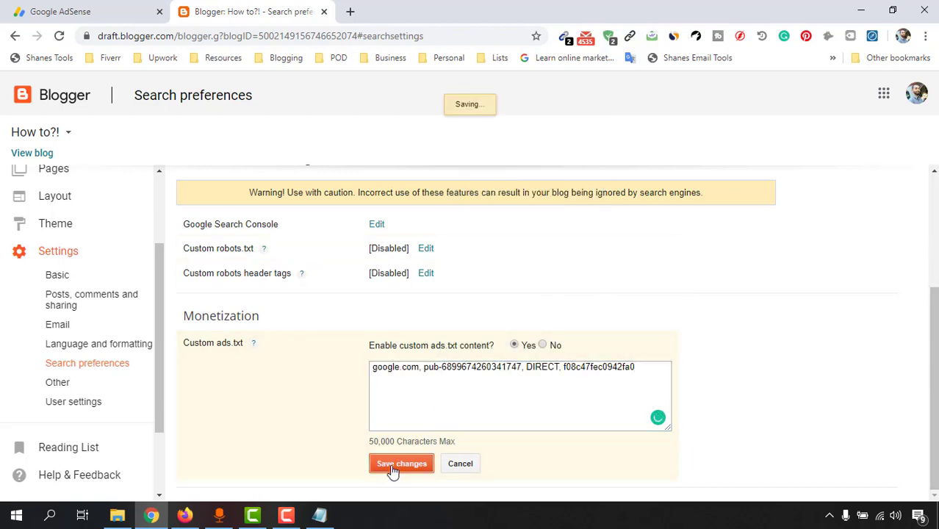
{"action": "left_click", "coordinate": [401, 464]}
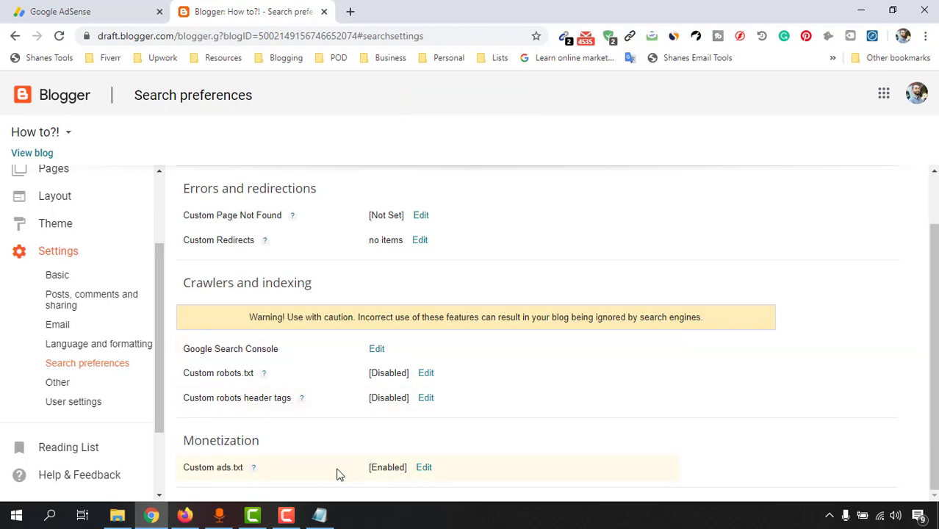
- Return to the AdSense tab and its Home overview
{"action": "left_click", "coordinate": [88, 12]}
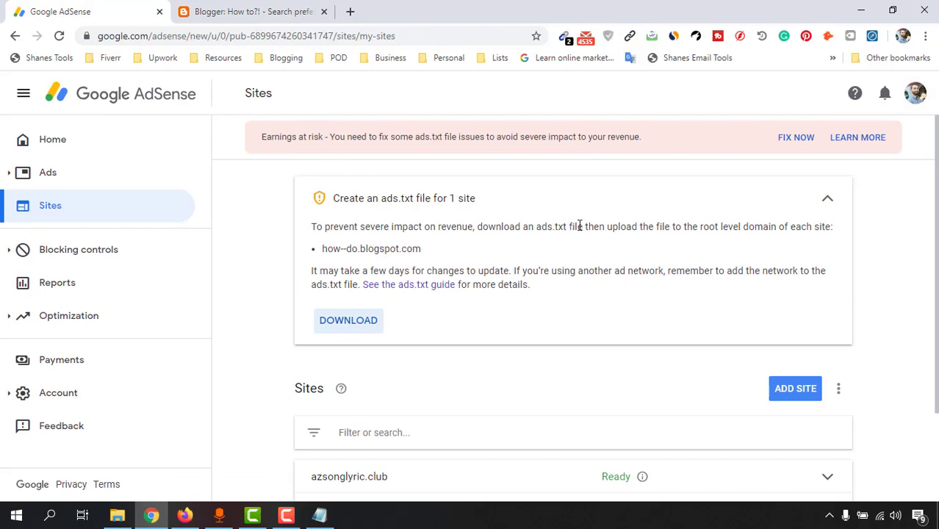
{"action": "mouse_move", "coordinate": [485, 194]}
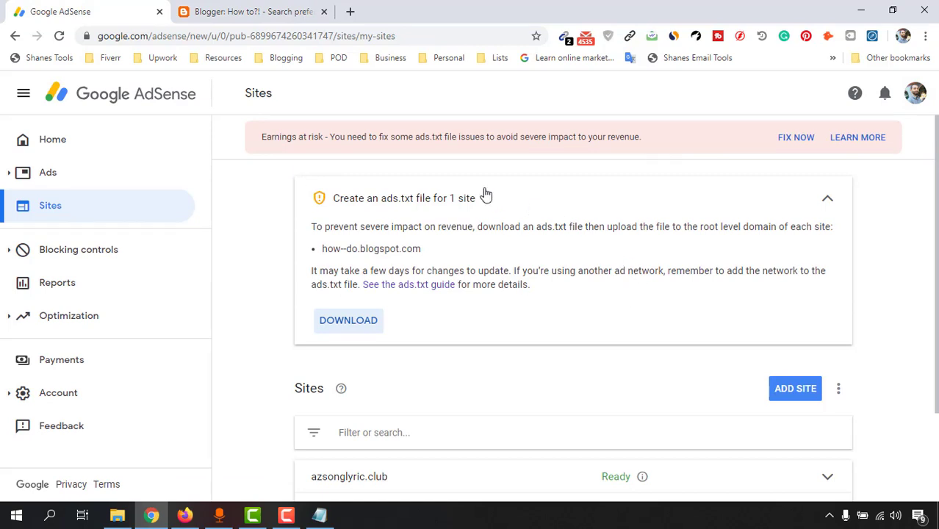
{"action": "left_click", "coordinate": [53, 138]}
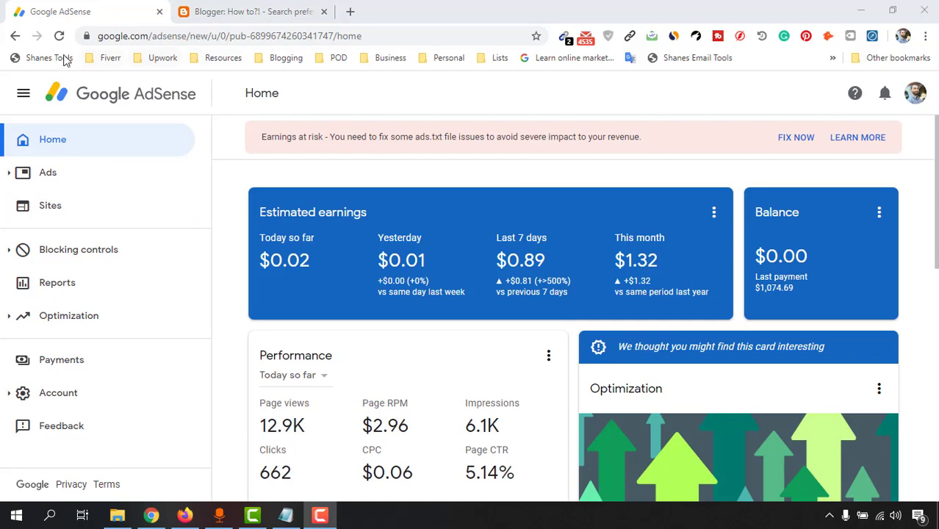
{"action": "left_click", "coordinate": [59, 35]}
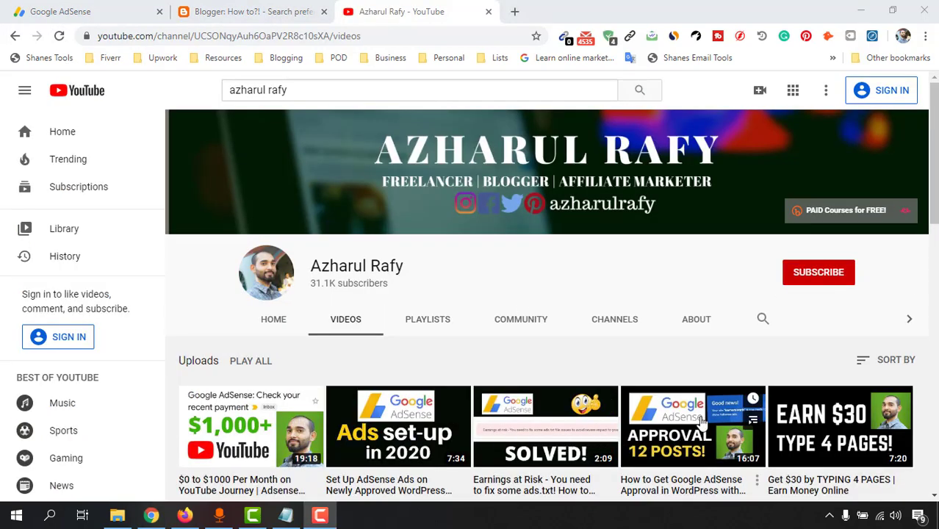
- Scroll down the channel's uploads grid past the first rows of videos
{"action": "scroll", "scroll_direction": "down", "scroll_amount": 3}
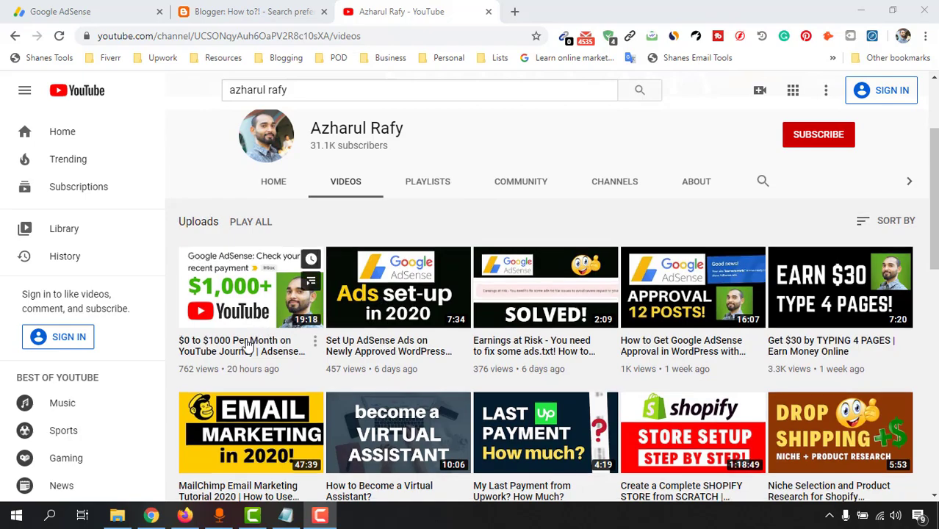
{"action": "scroll", "scroll_direction": "down", "scroll_amount": 3}
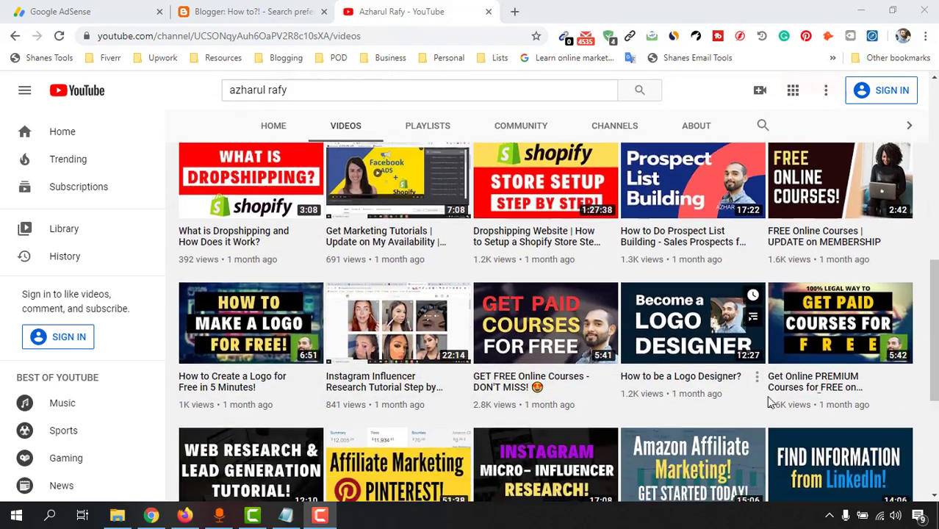